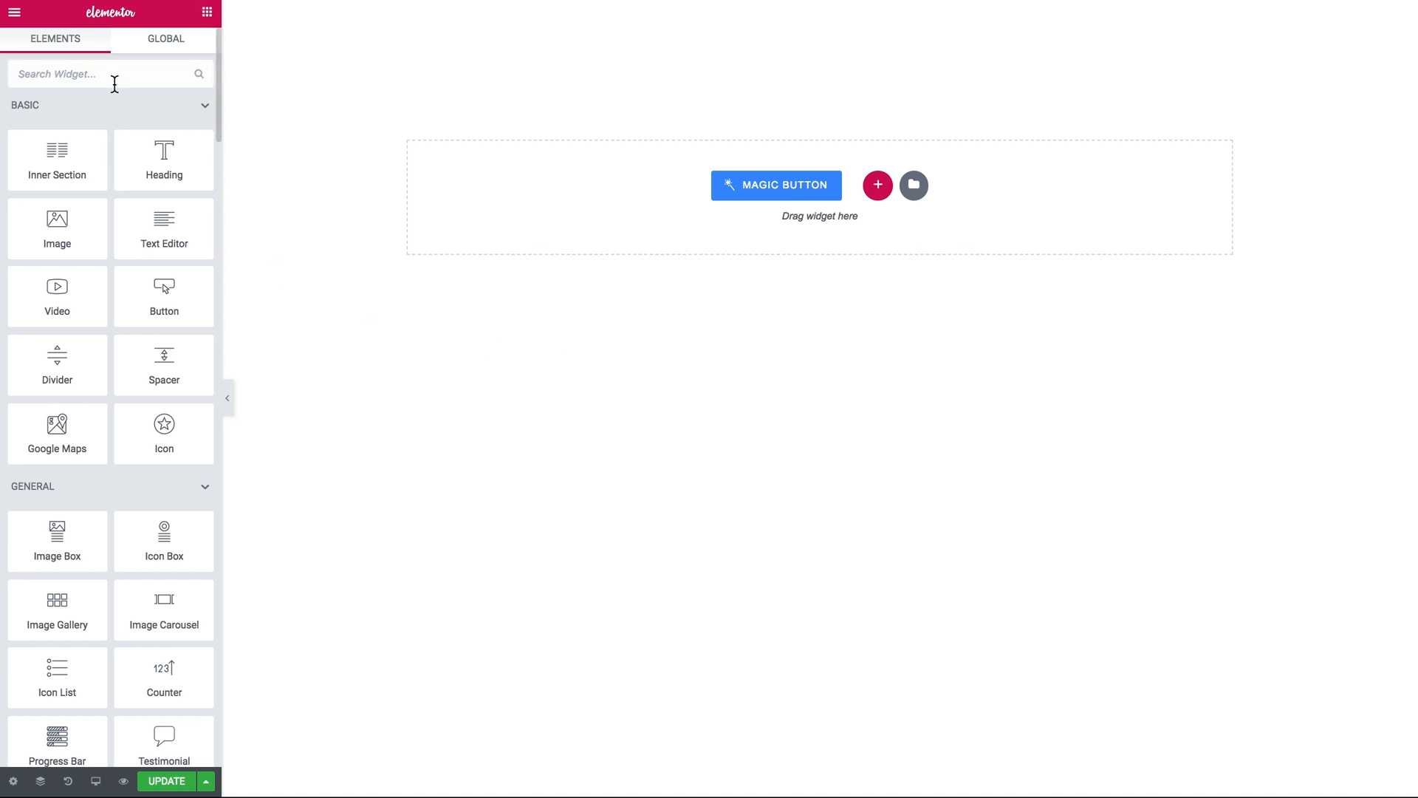
- Search 'imag' and place the Image Accordion widget with three placeholder items
text(imag)
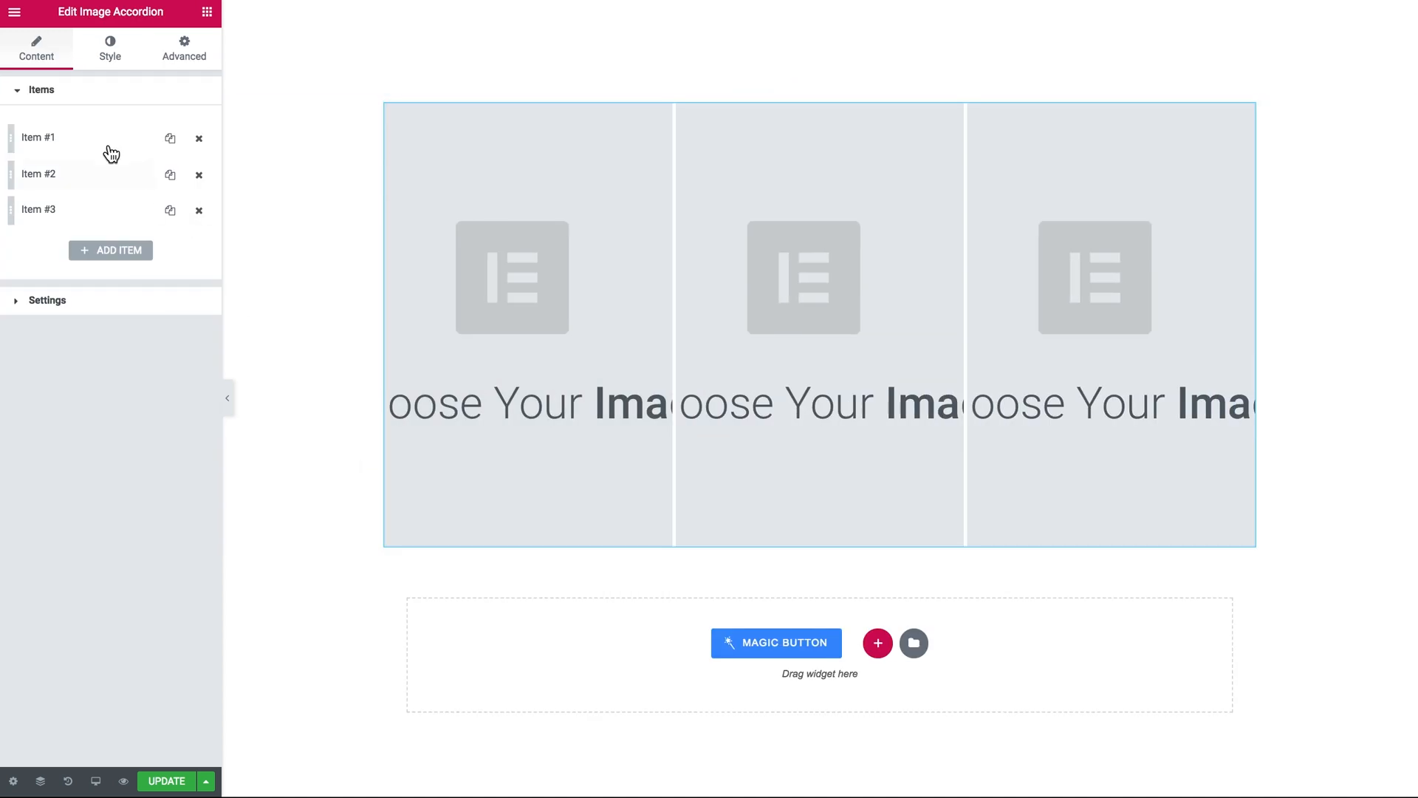
- Expand Item #1 in the accordion's Items list to assign its plant photo
click(39, 138)
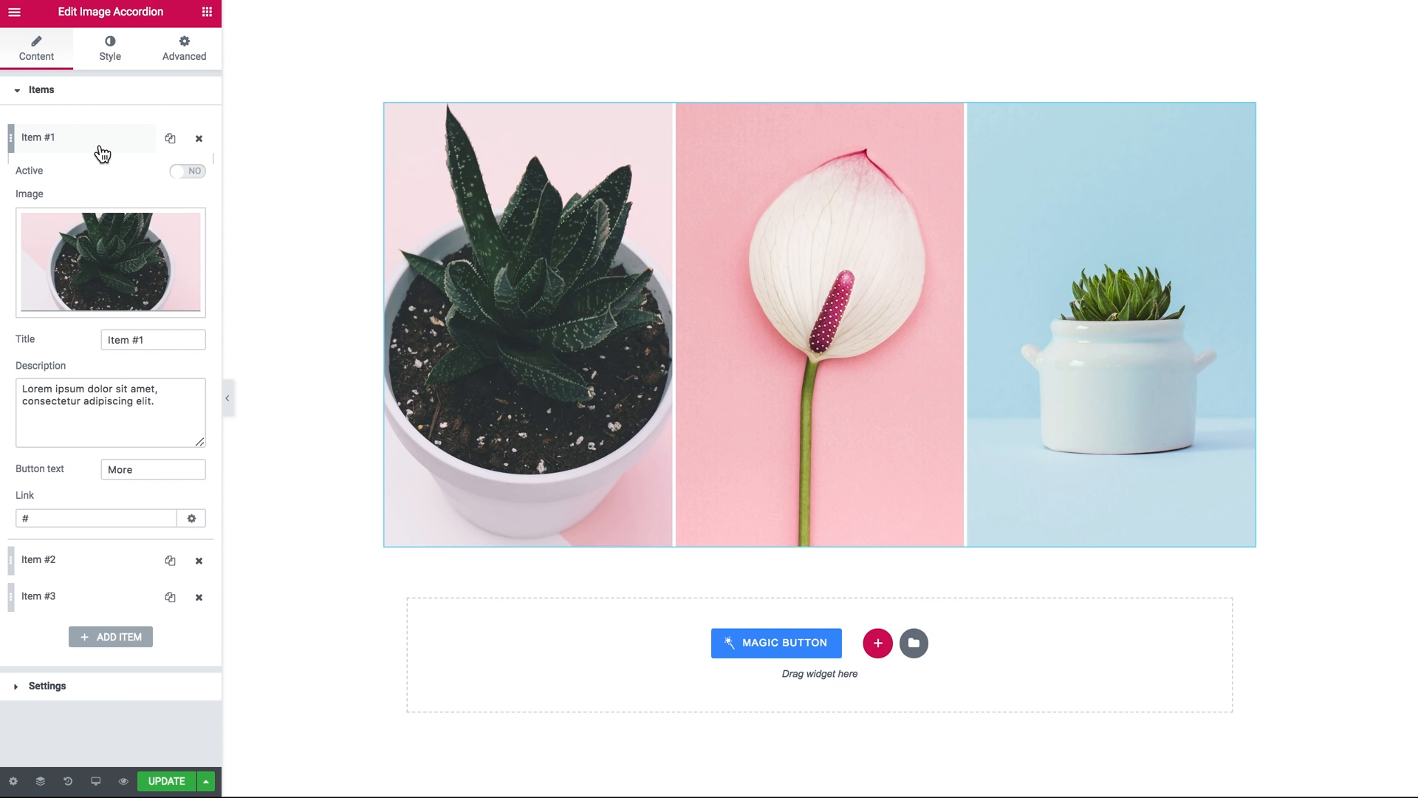
mouse_move(90, 153)
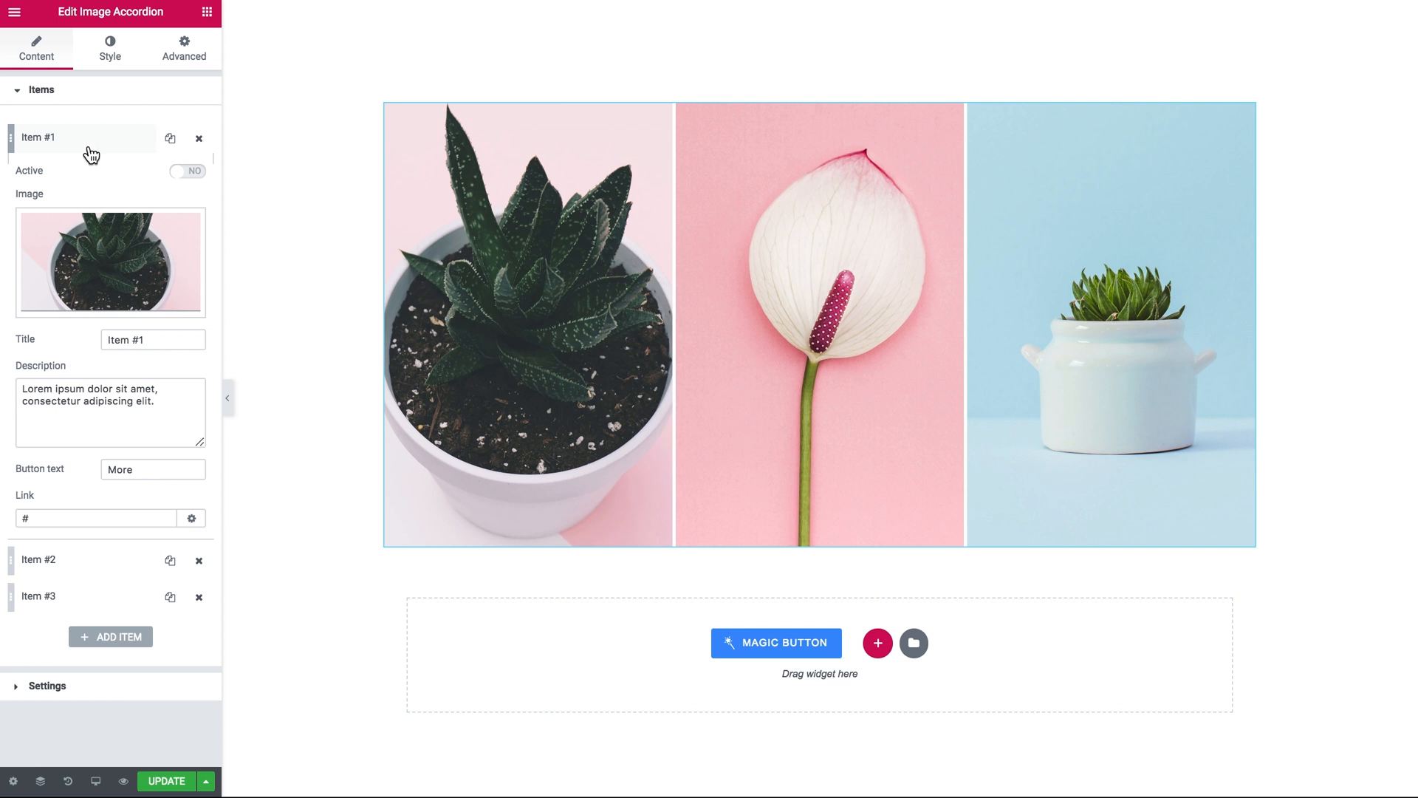
mouse_move(59, 177)
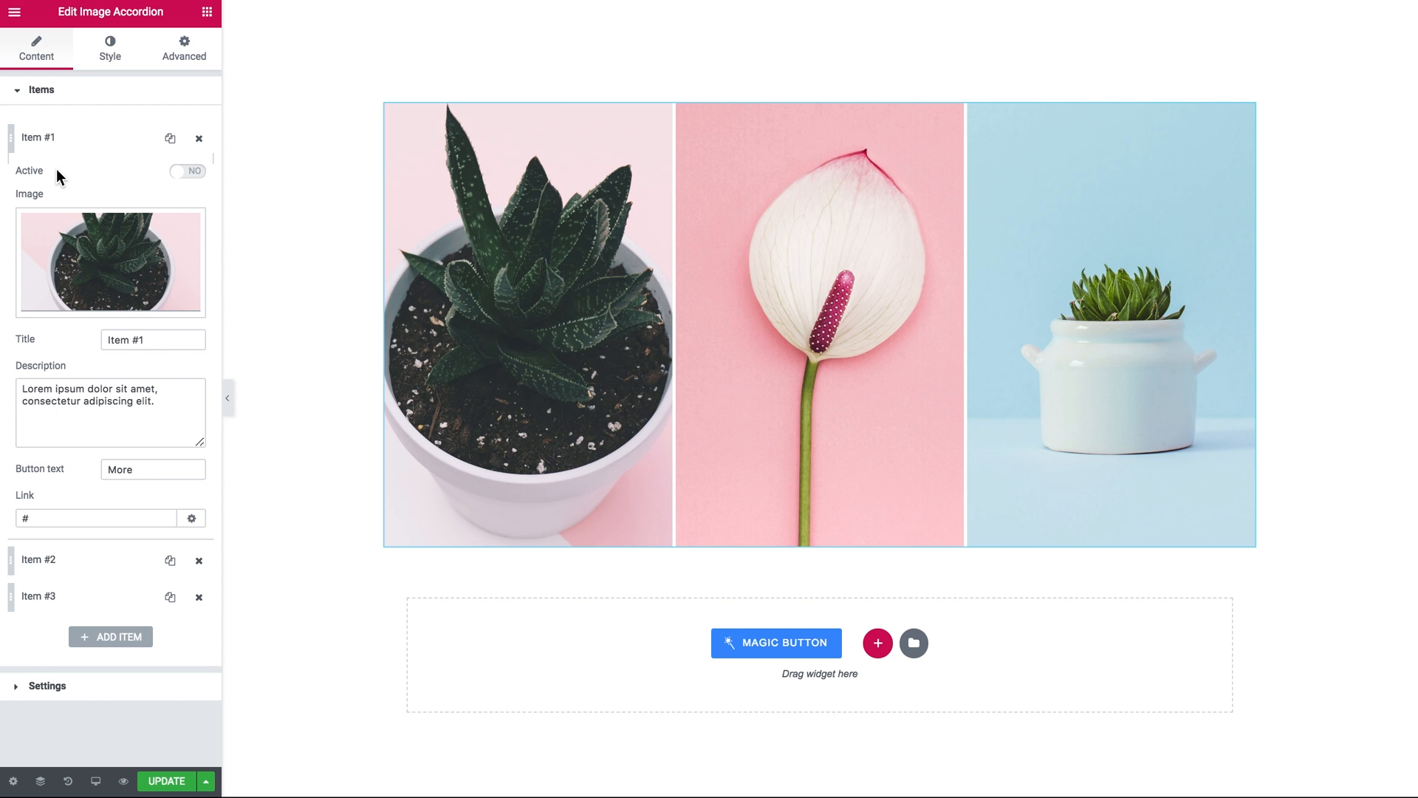
mouse_move(37, 207)
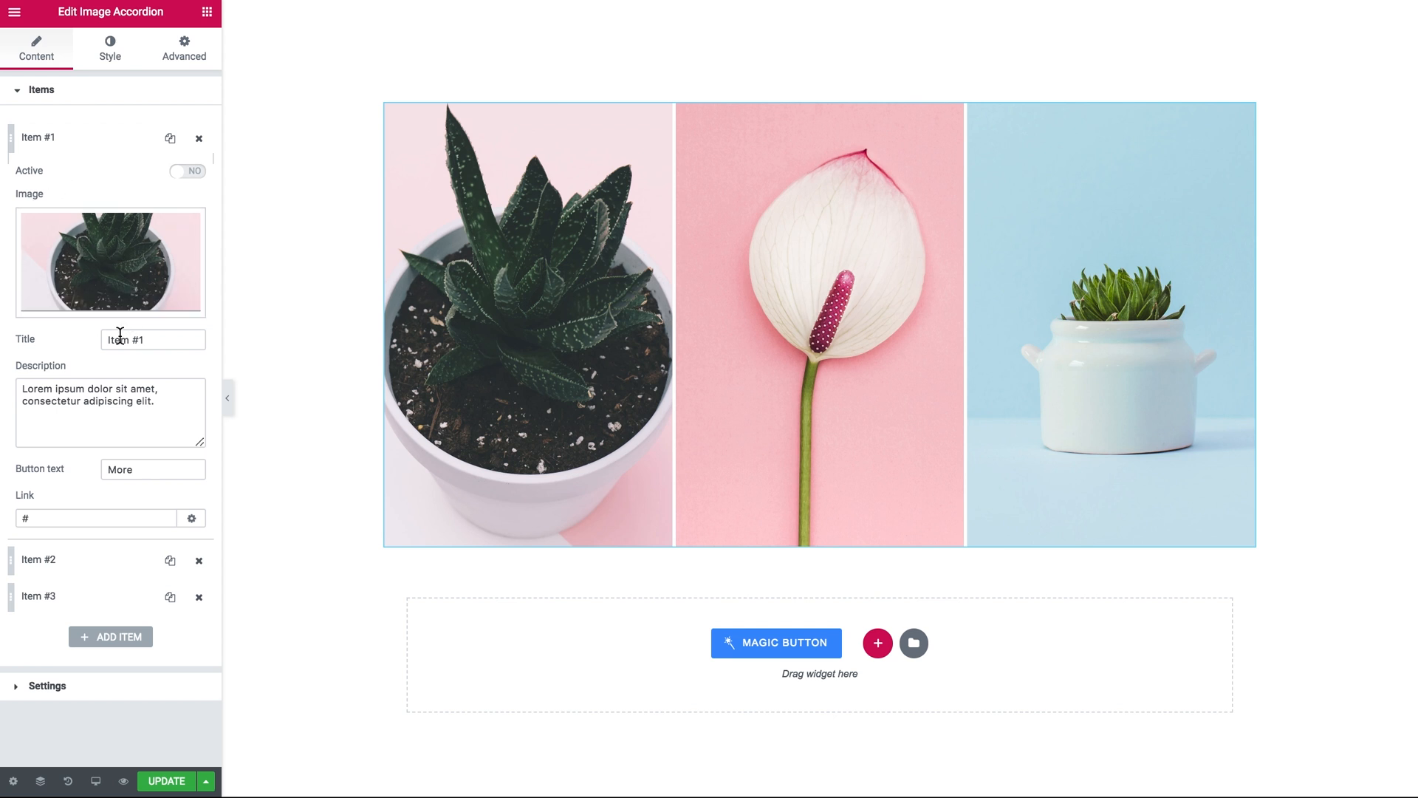
mouse_move(125, 477)
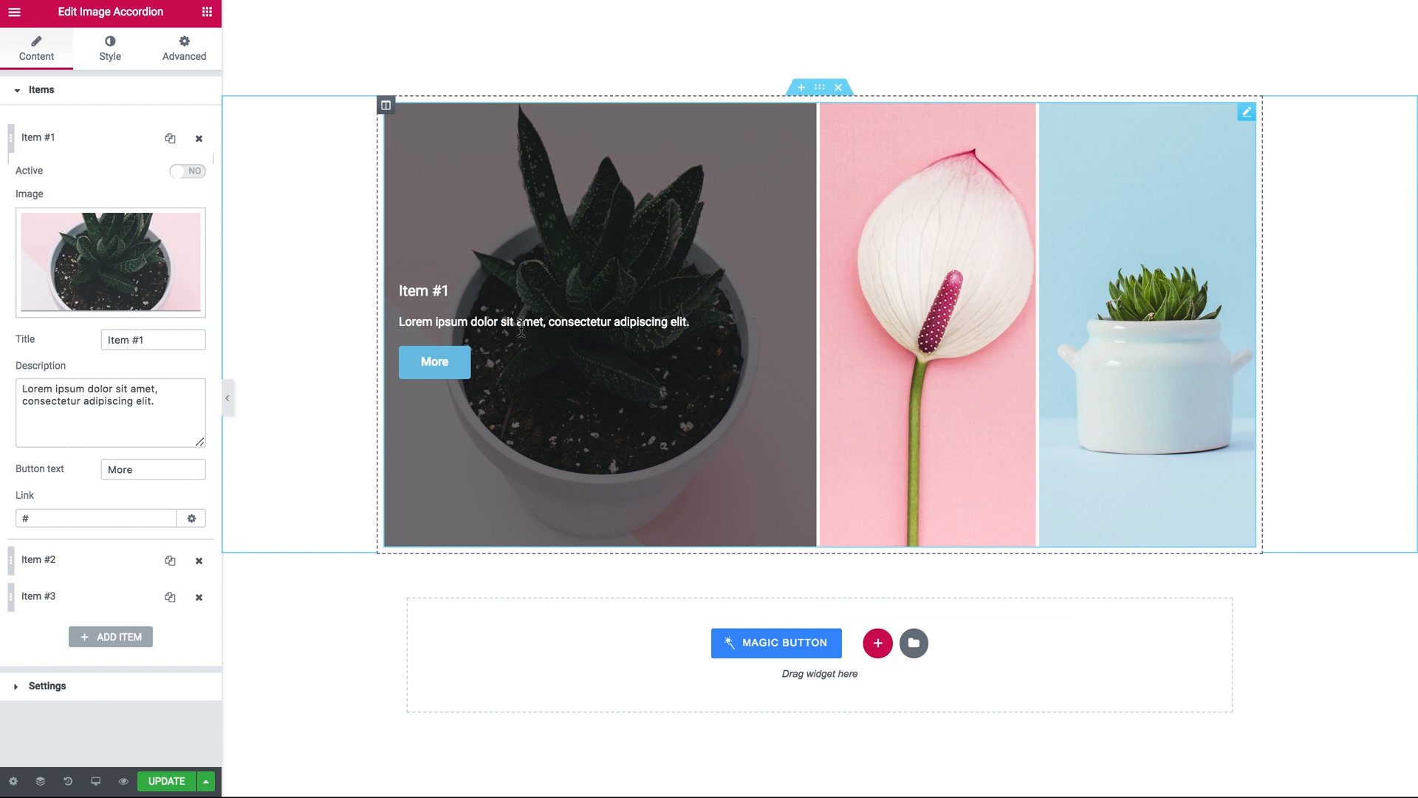
mouse_move(432, 317)
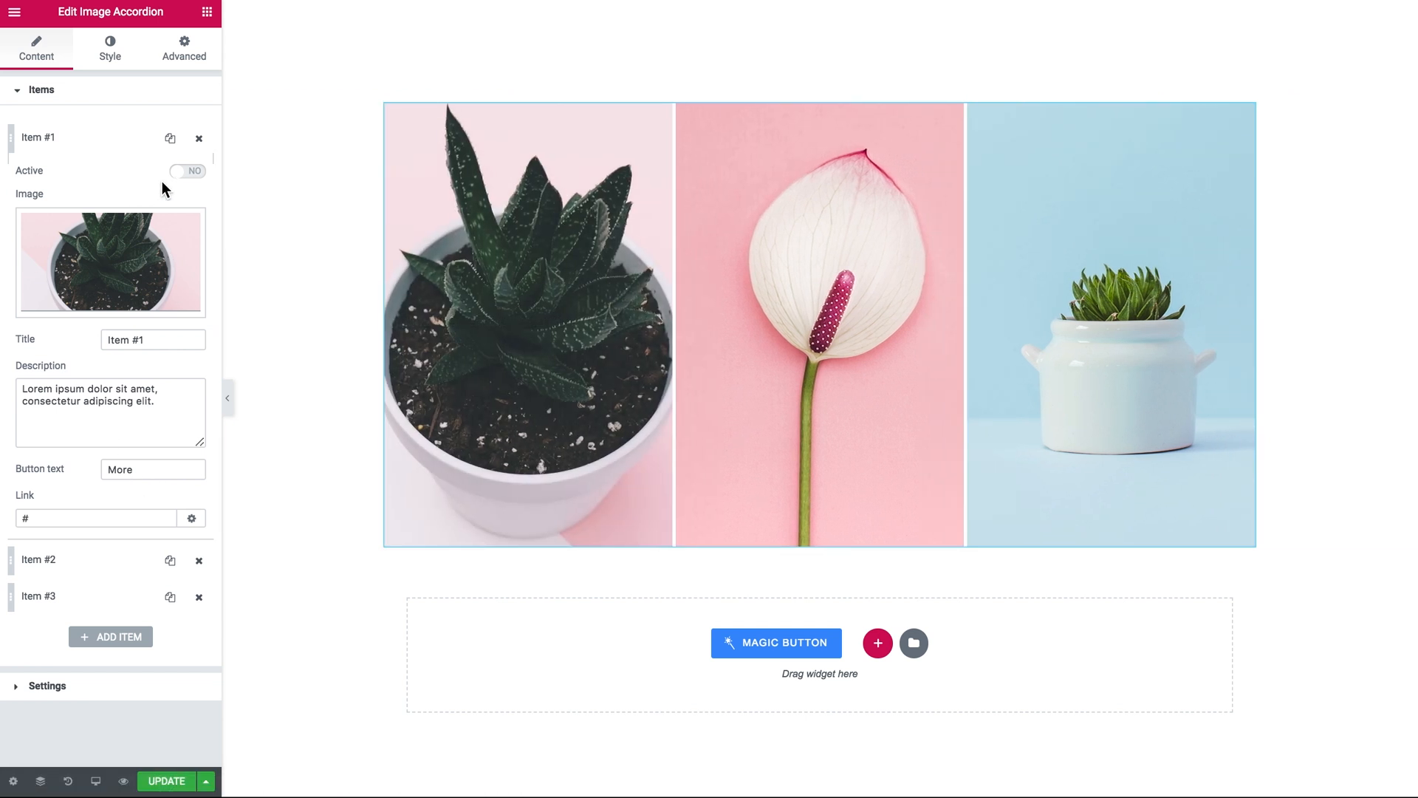
- Expand the Settings section showing vertical orientation, 50% active size and circ easing
click(187, 171)
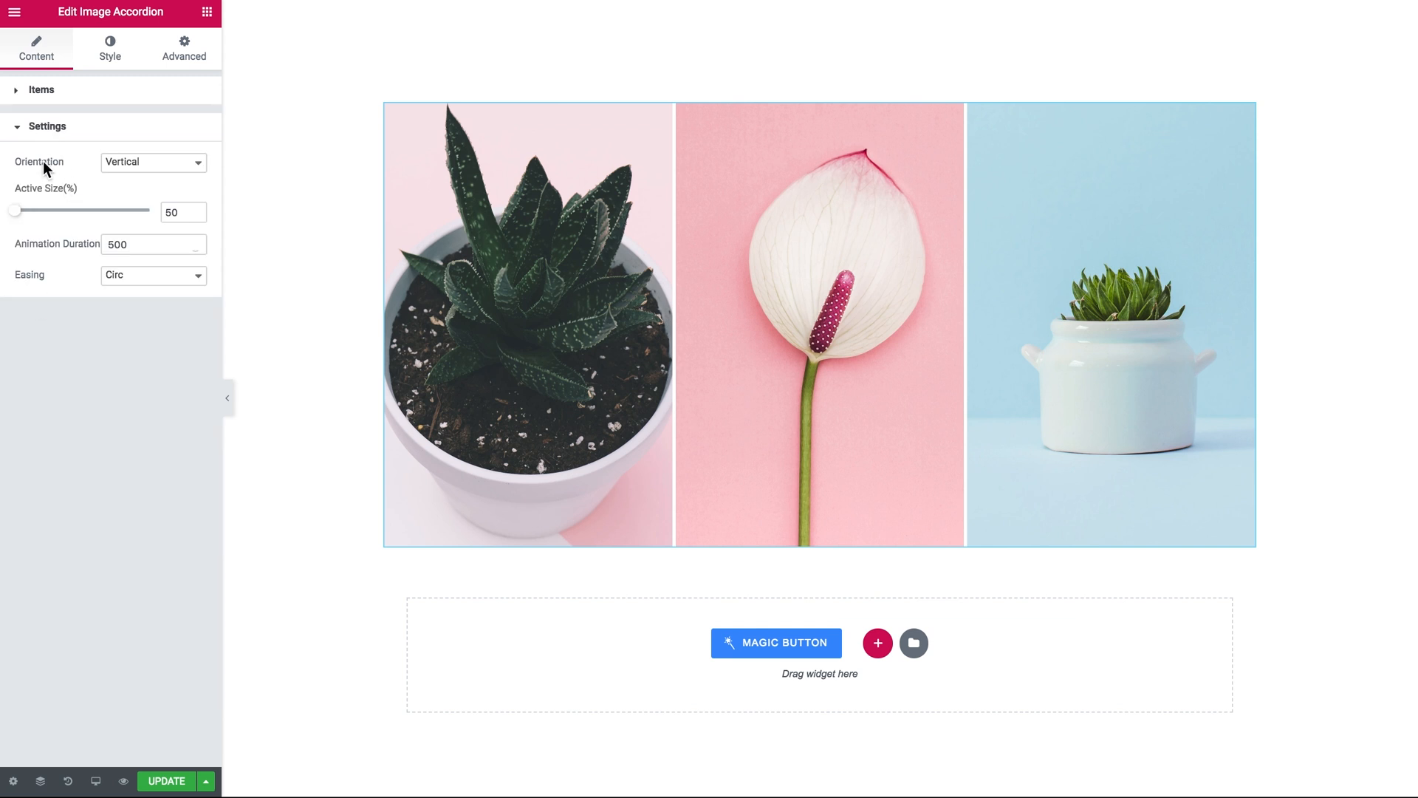
- Return orientation to Vertical after previewing Horizontal, set active size 70%, keep Circ easing
click(153, 161)
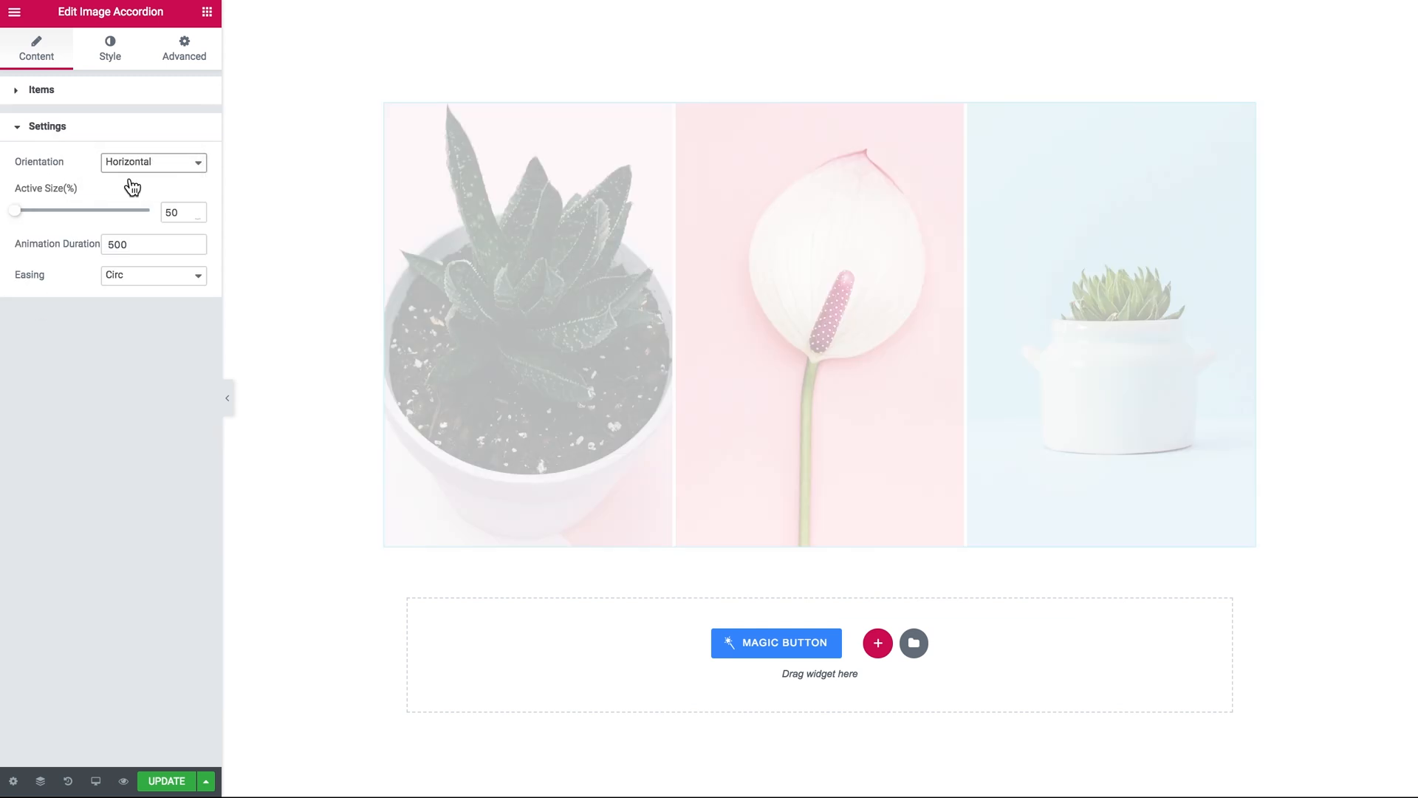
click(153, 163)
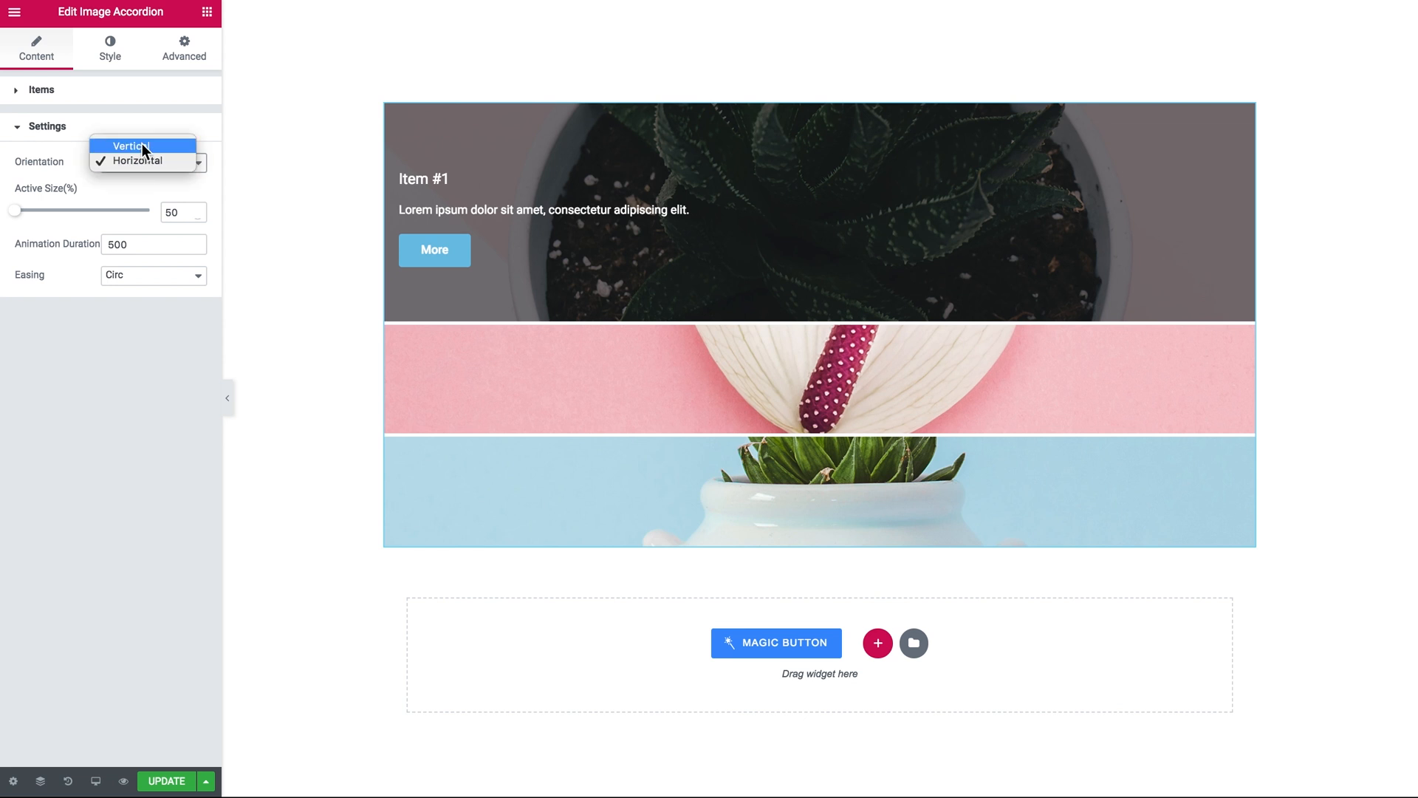
click(131, 145)
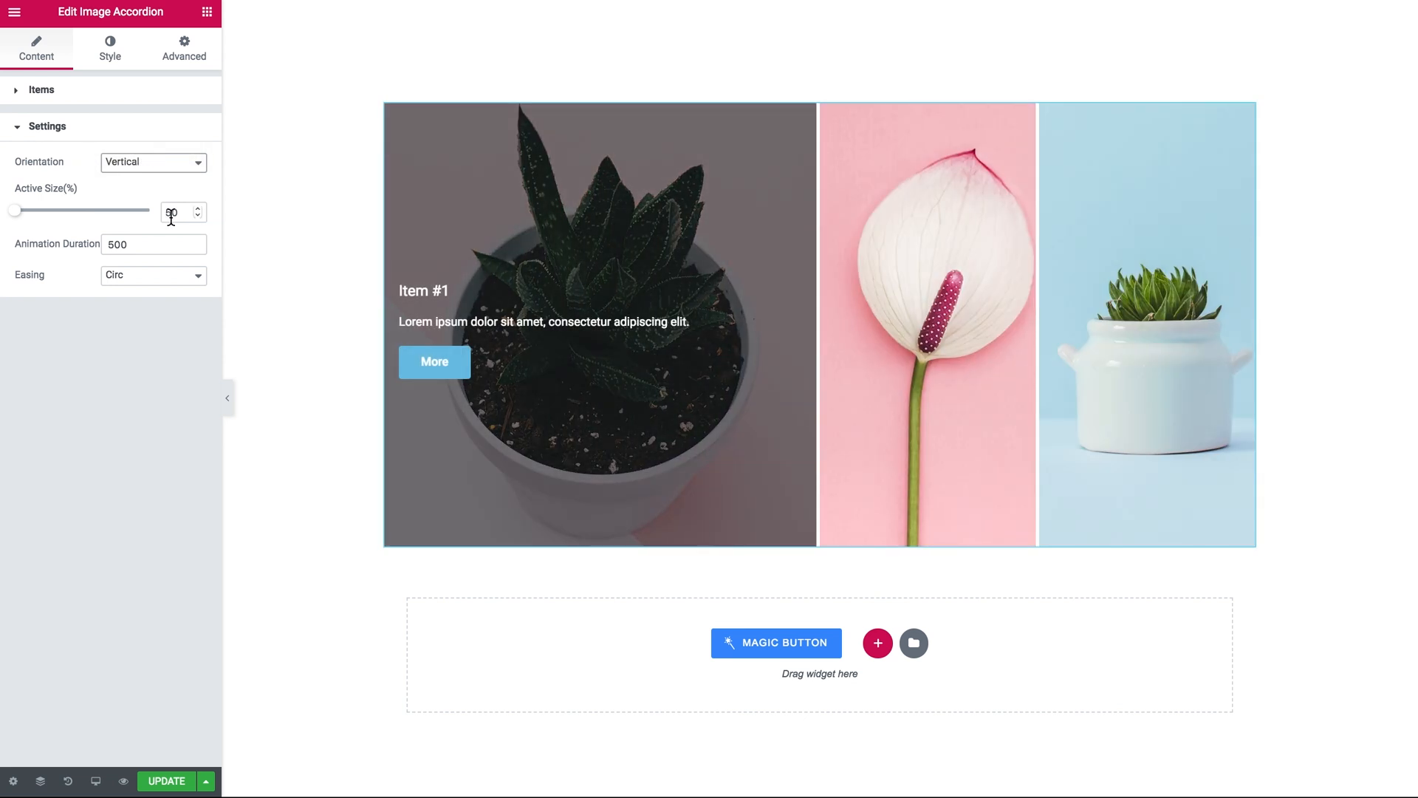
drag(181, 209, 35, 209)
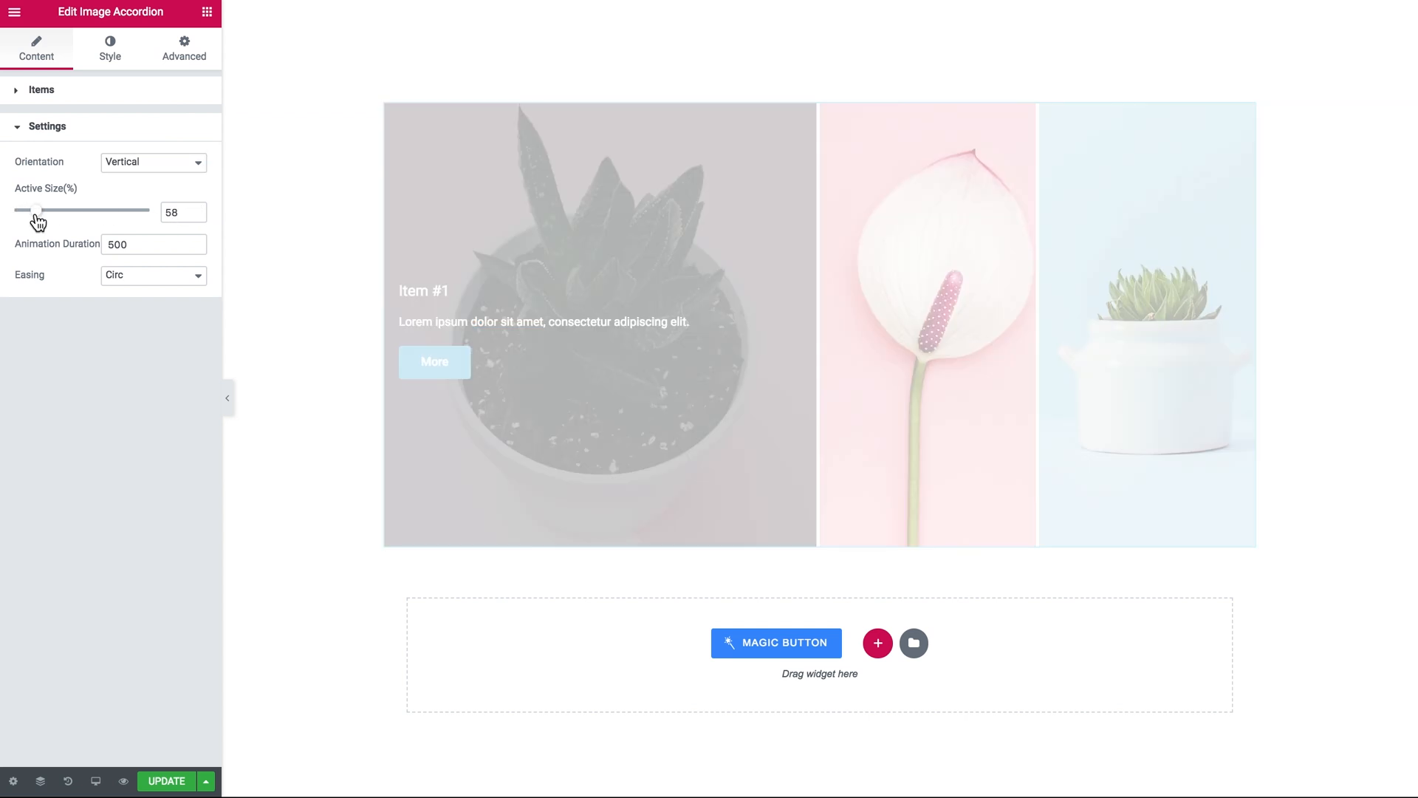
drag(36, 210, 71, 210)
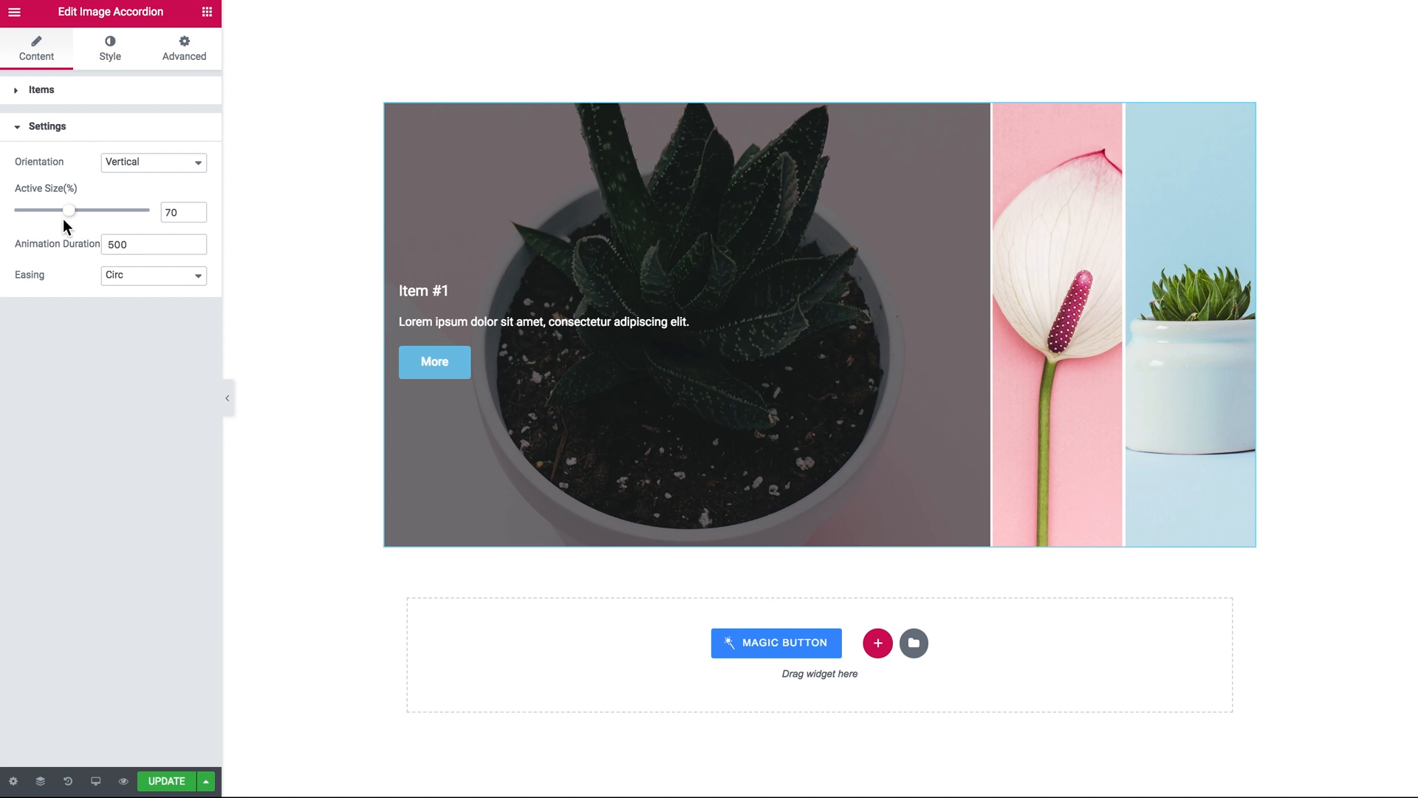
mouse_move(62, 252)
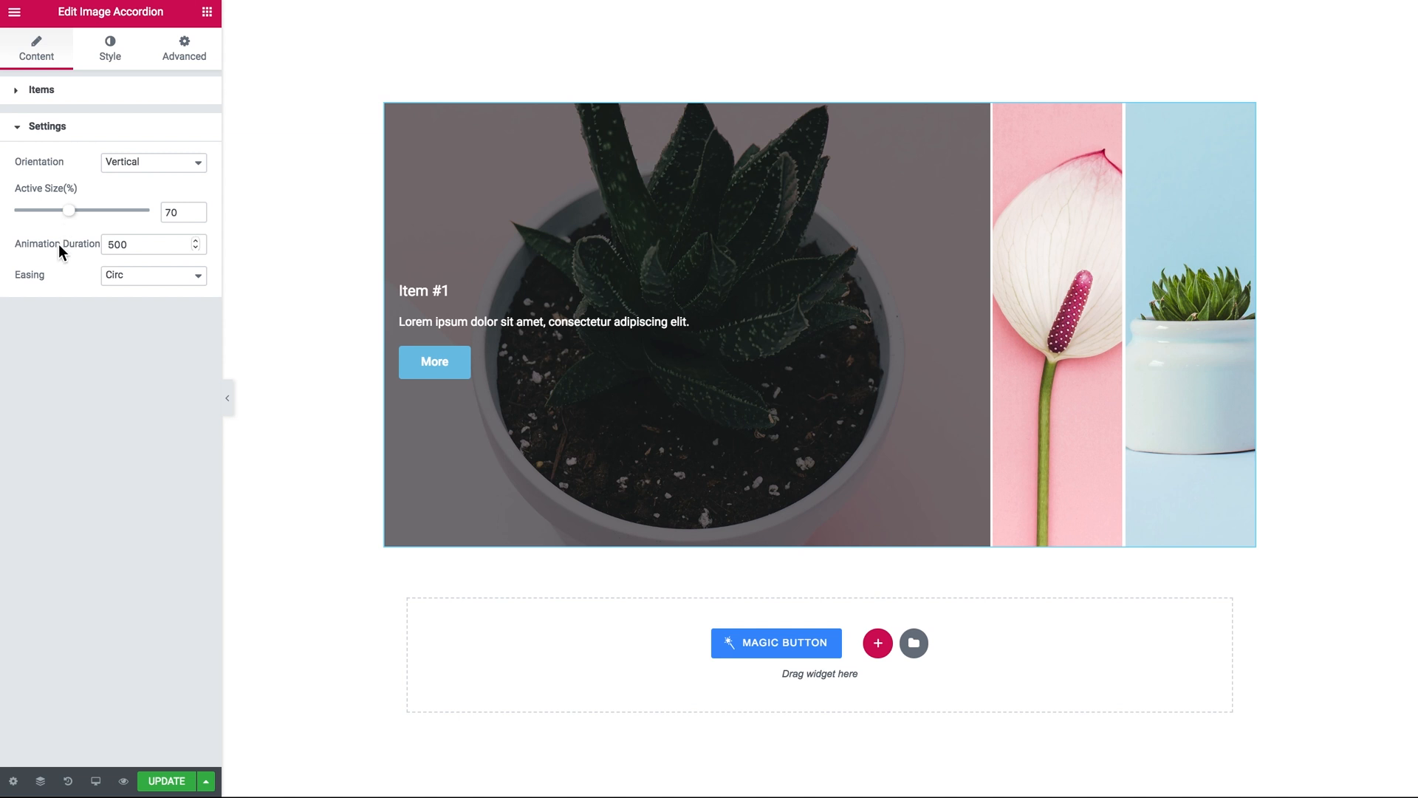
mouse_move(132, 285)
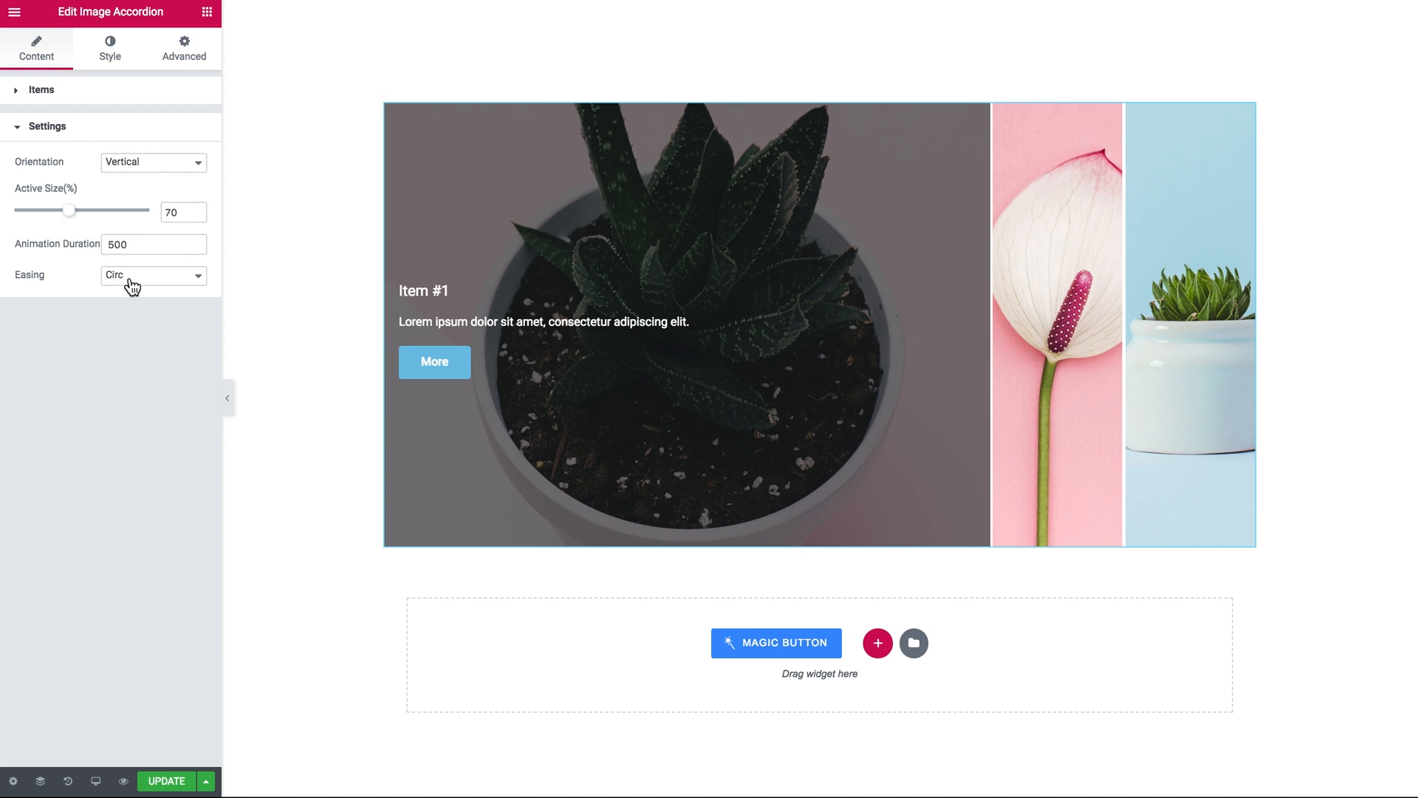
click(152, 275)
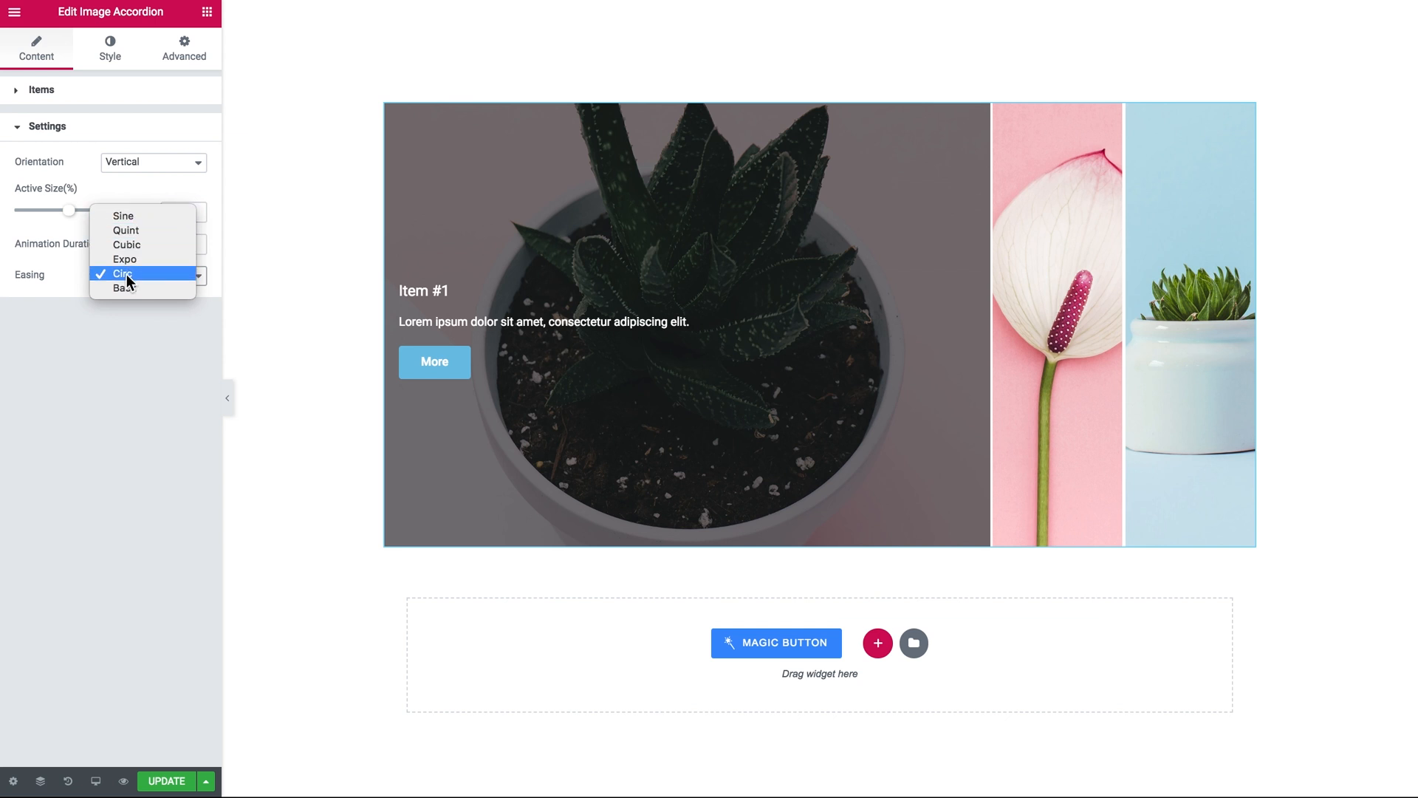
click(123, 275)
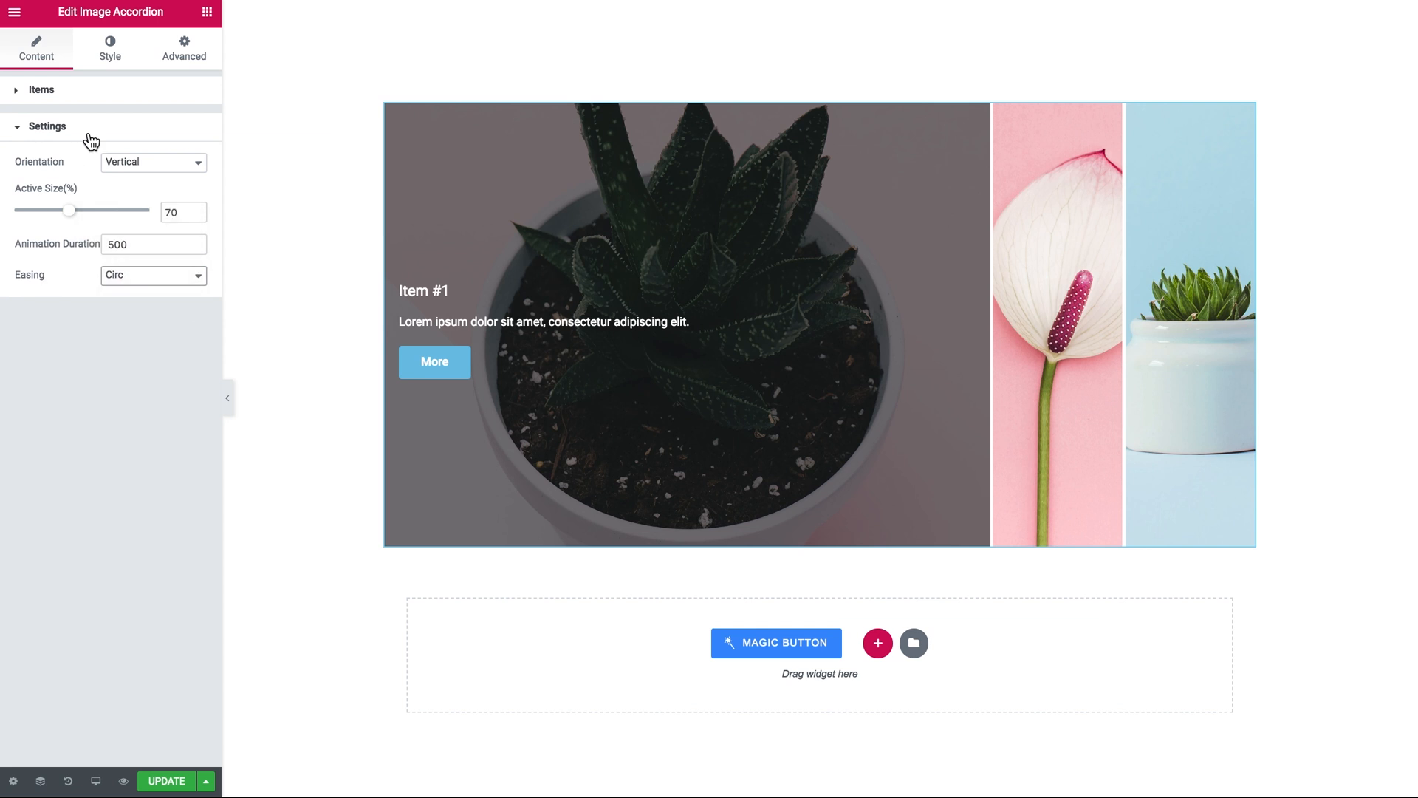
- Open the Style tab's Title section with color, typography, padding and alignment options
click(108, 49)
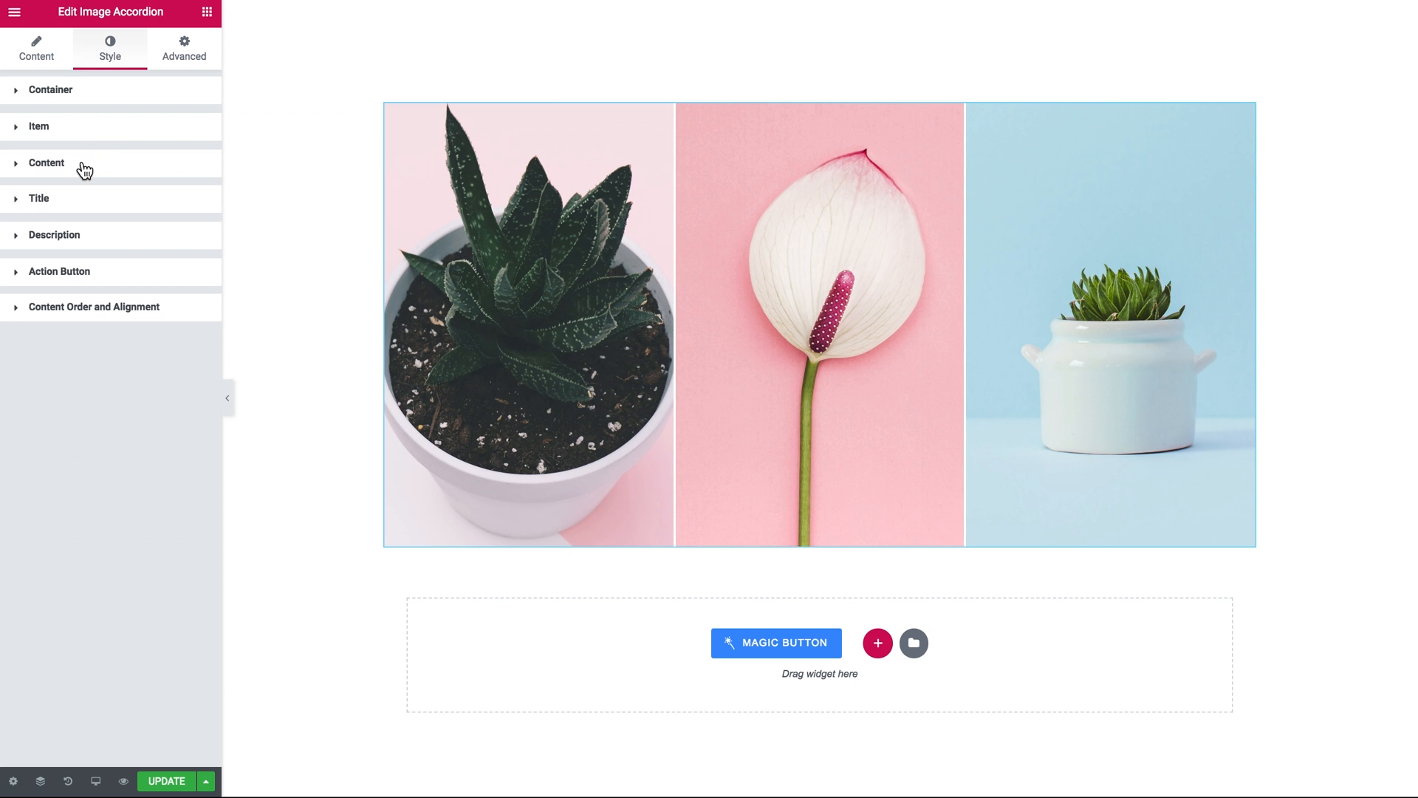
click(47, 162)
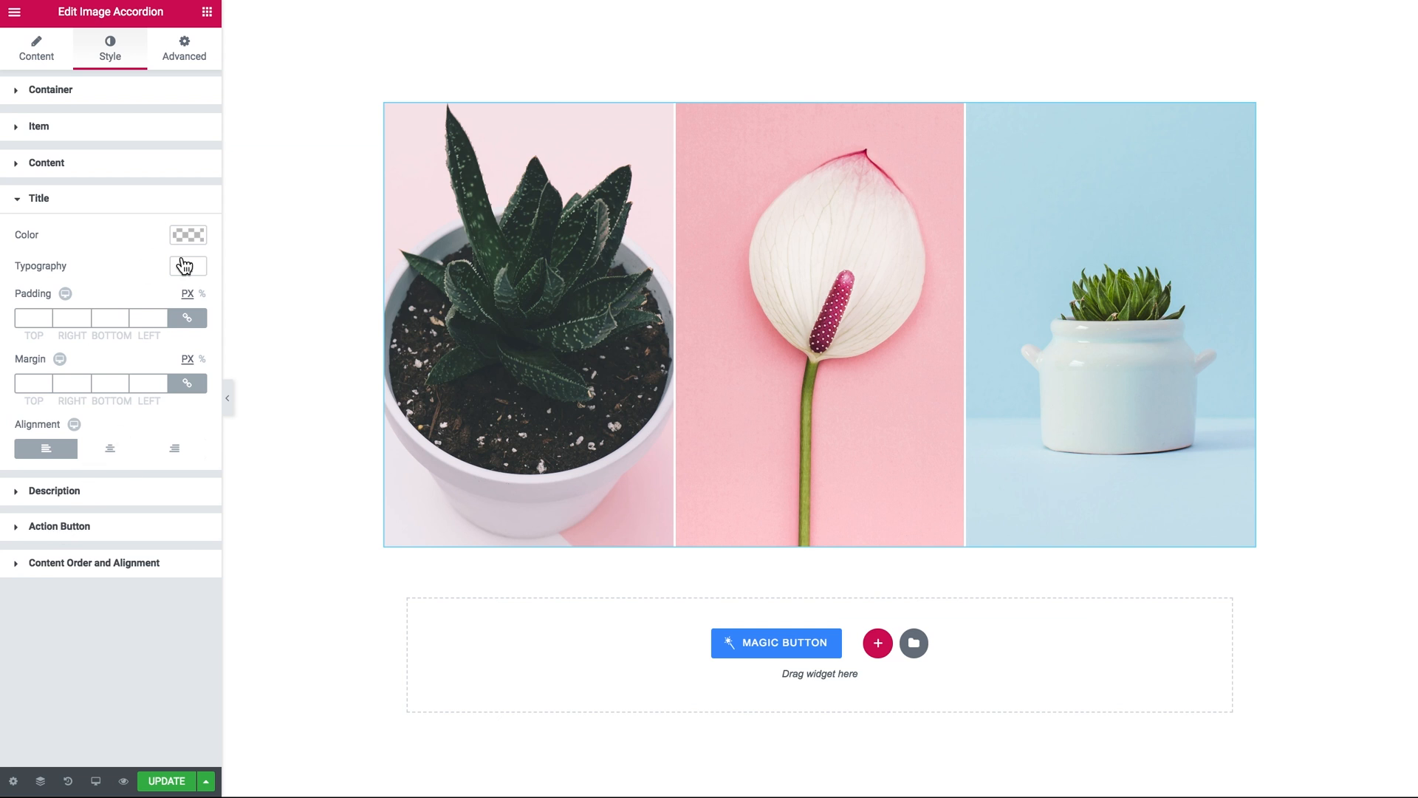
- Collapse Title, open Description styling, and set its font weight to 200
click(38, 198)
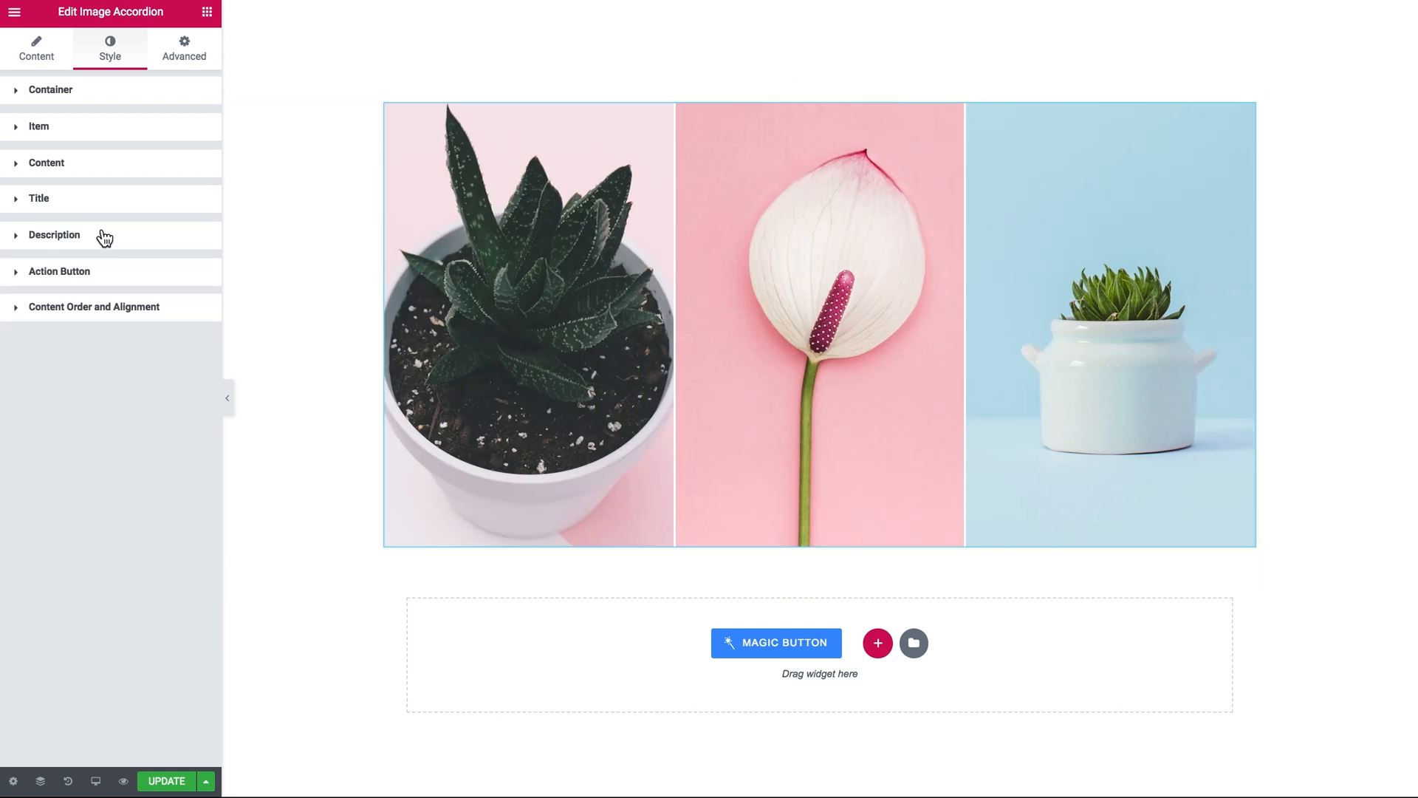
mouse_move(118, 202)
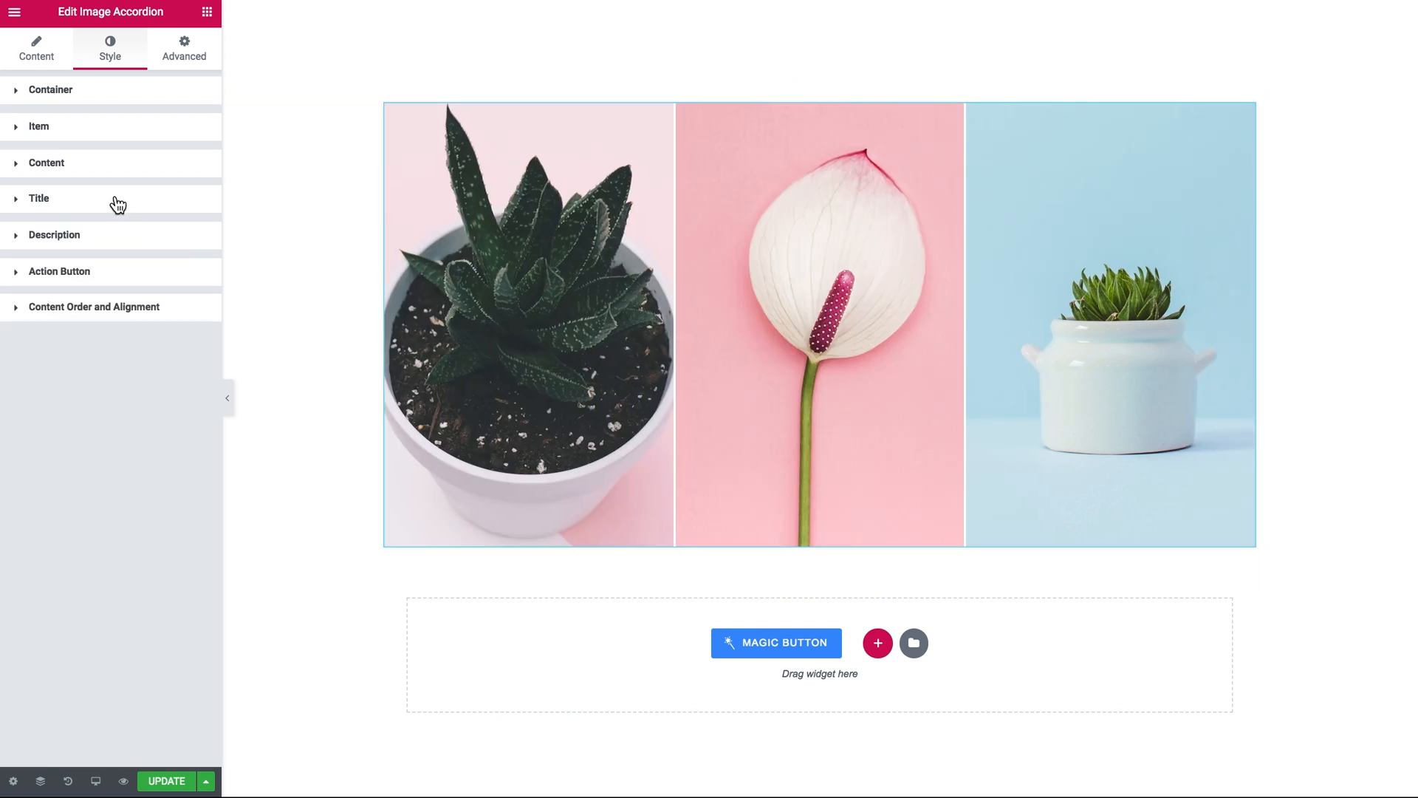
click(38, 198)
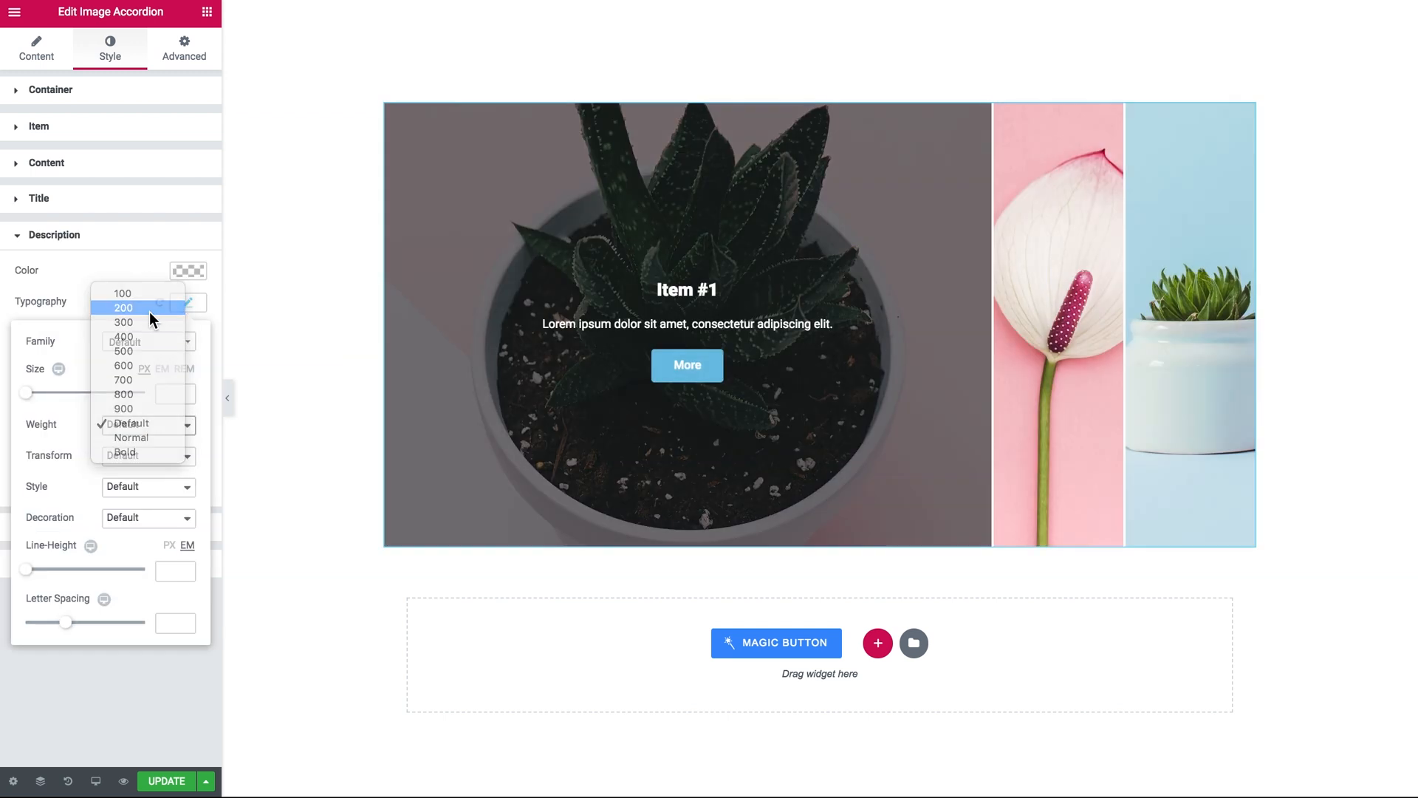
click(55, 271)
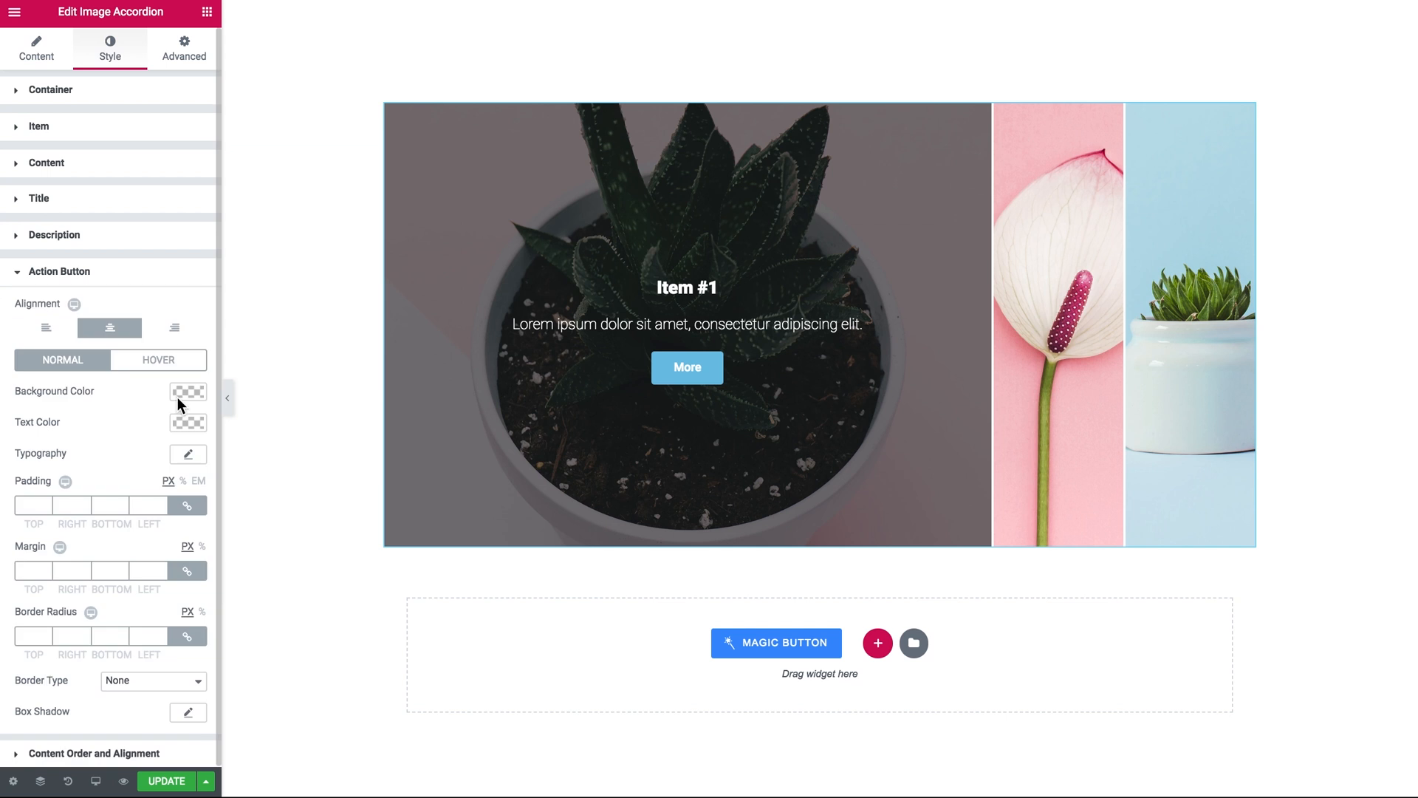
- Expand Content Order and Alignment, showing title 1, description 2, button 3
click(187, 455)
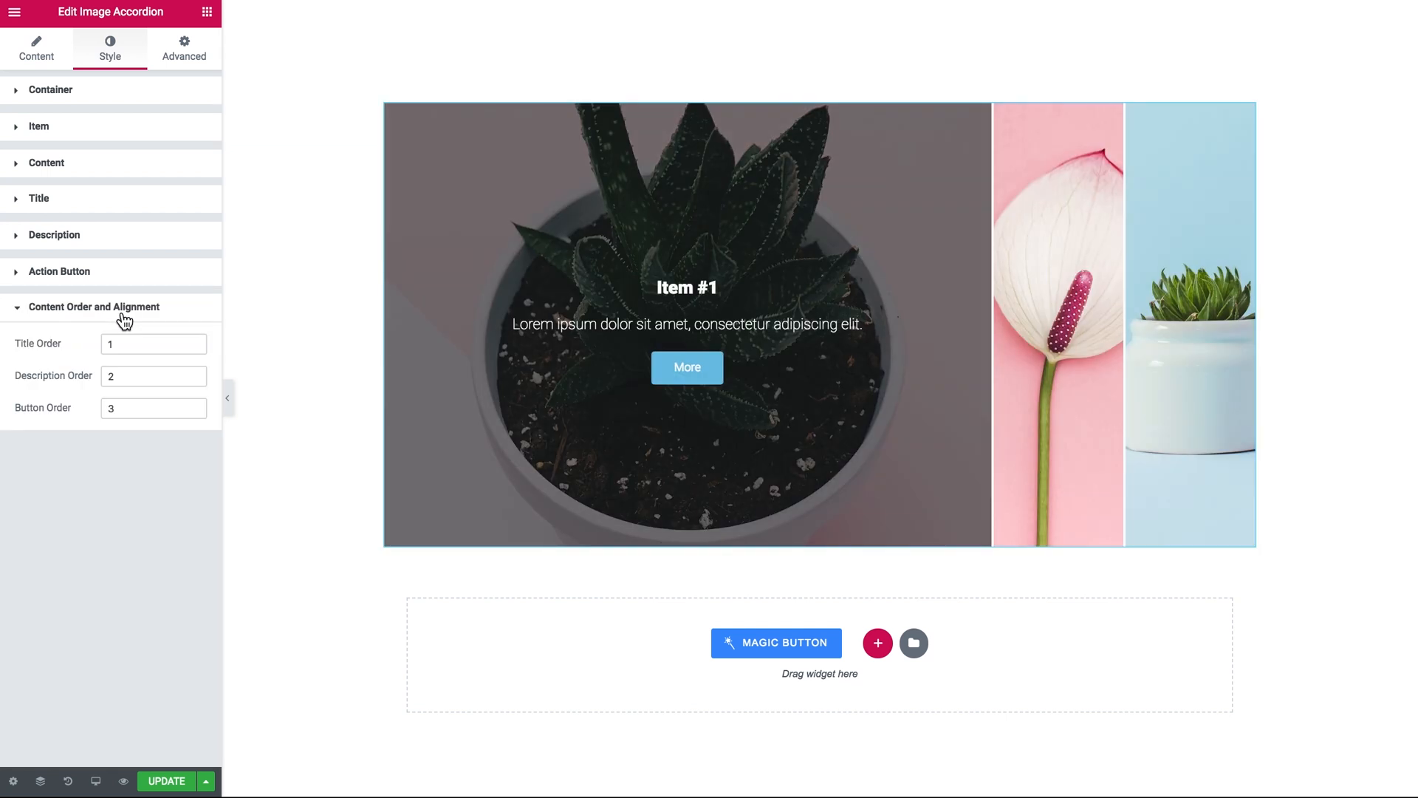
mouse_move(71, 324)
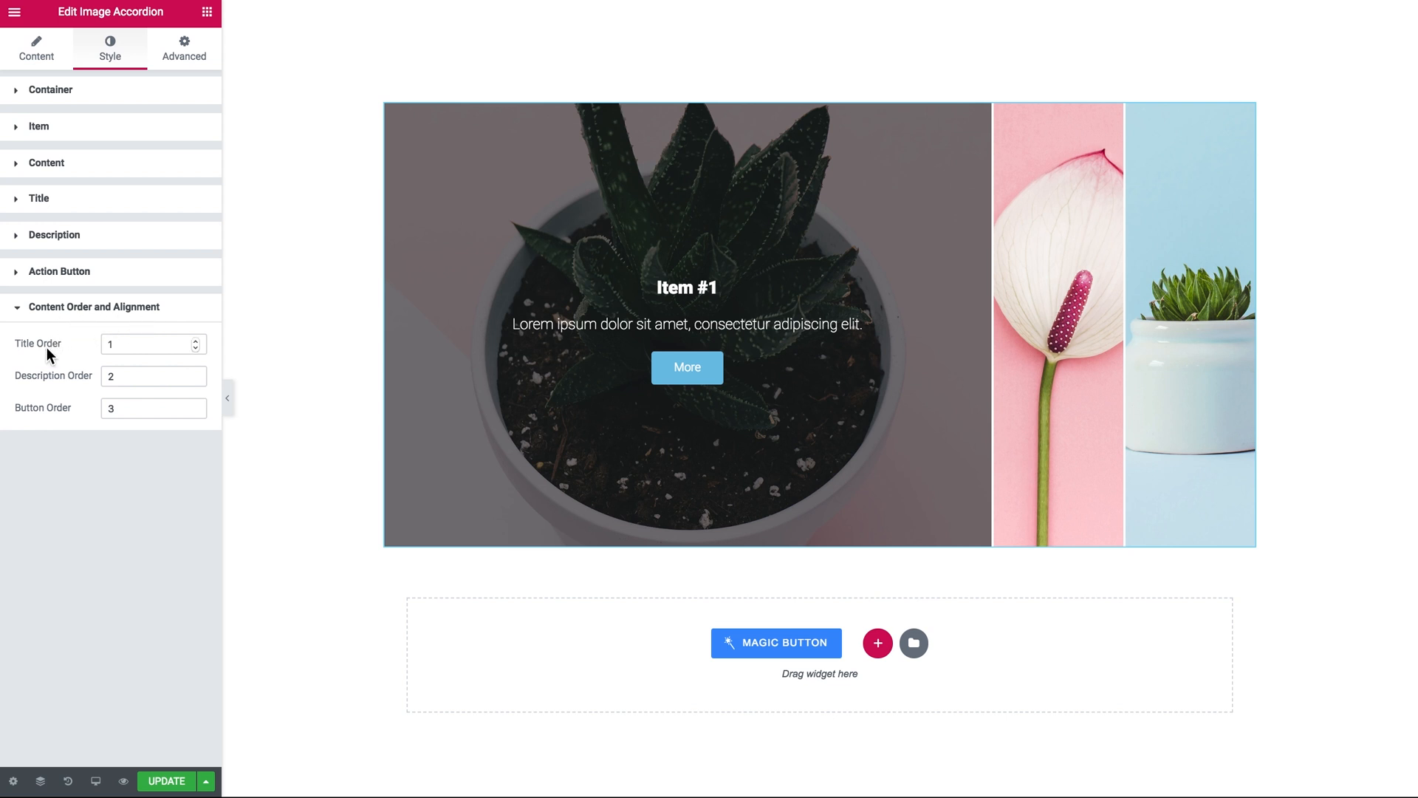
mouse_move(37, 419)
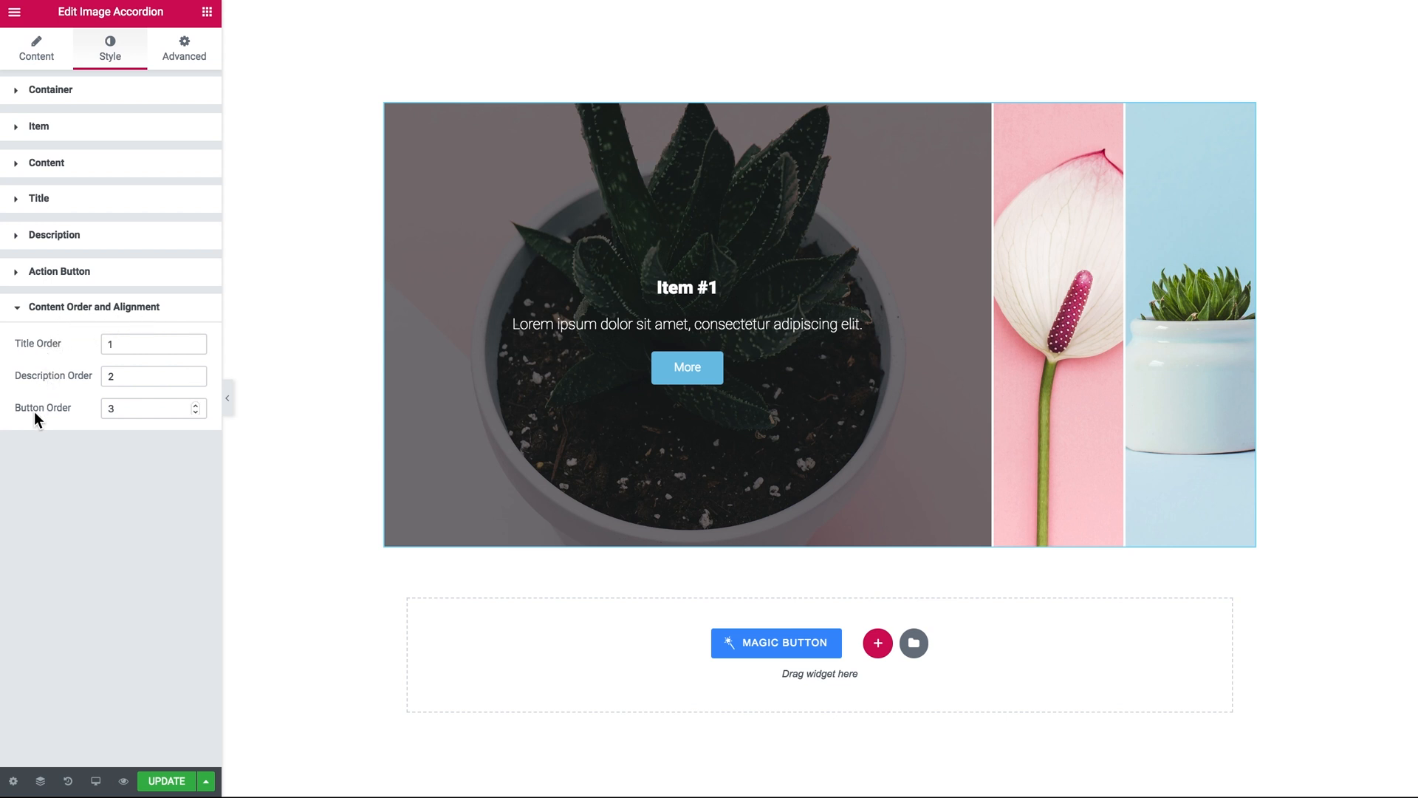